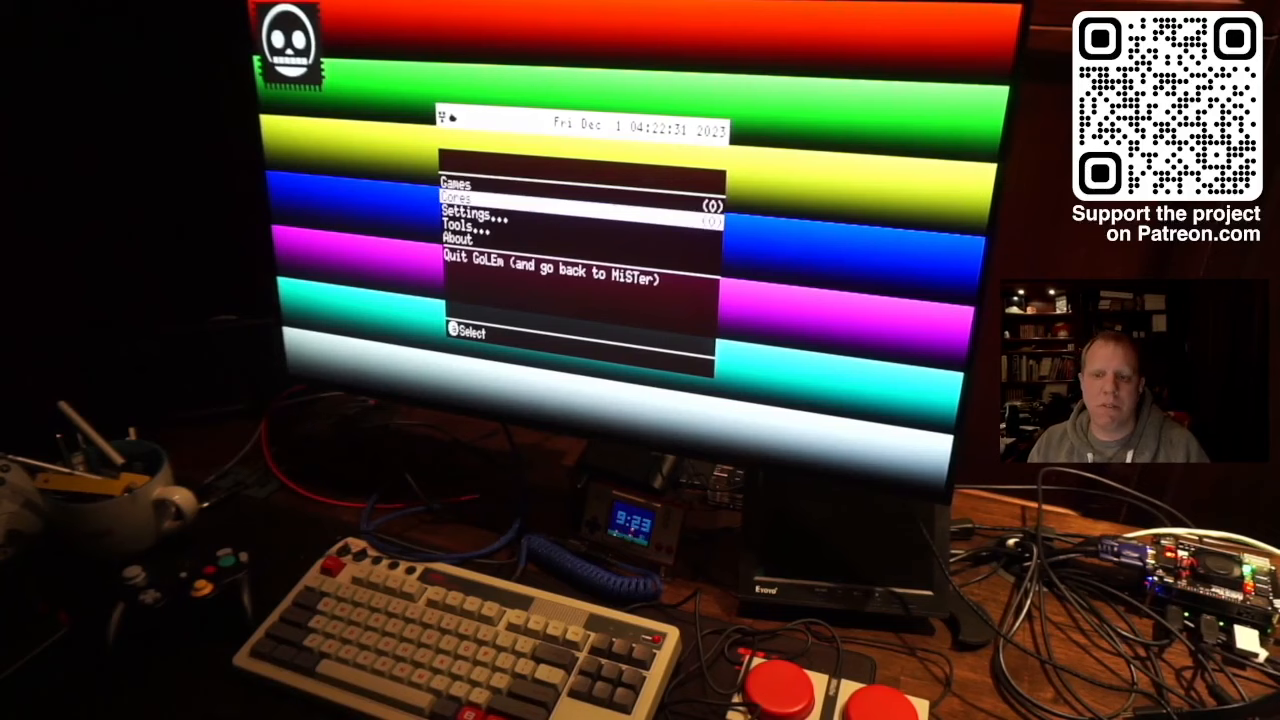
- Navigate into the Cores section and bring up the Download Cores list
{"action": "key", "text": "down"}
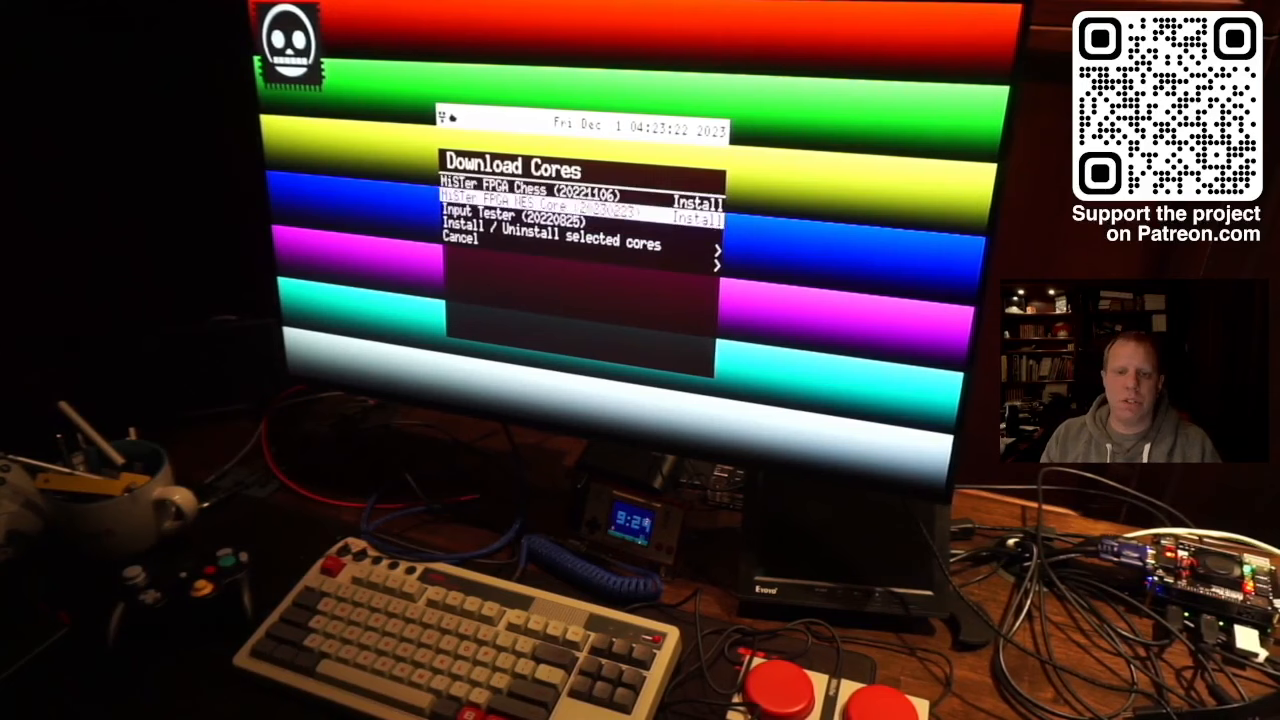
- Mark MiSTer FPGA Chess (20221106) and install it
{"action": "key", "text": "down"}
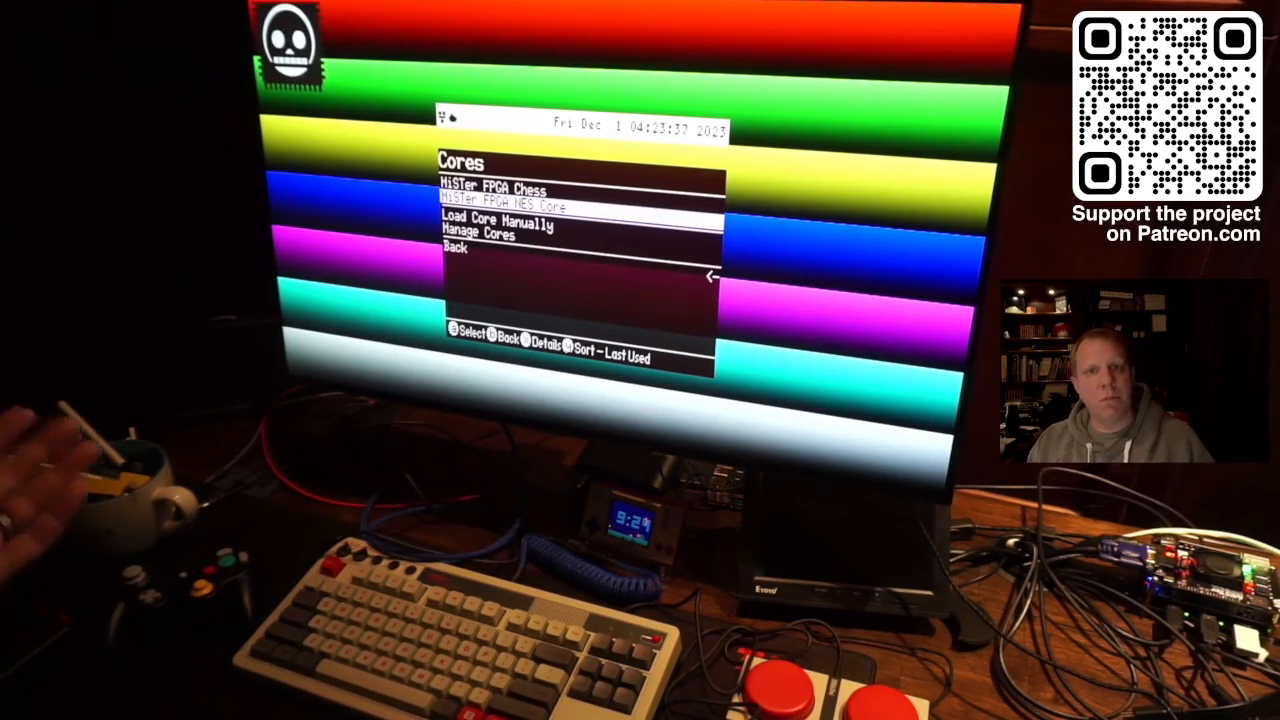
- Launch the MiSTer FPGA Chess core from the Cores list
{"action": "key", "text": "up"}
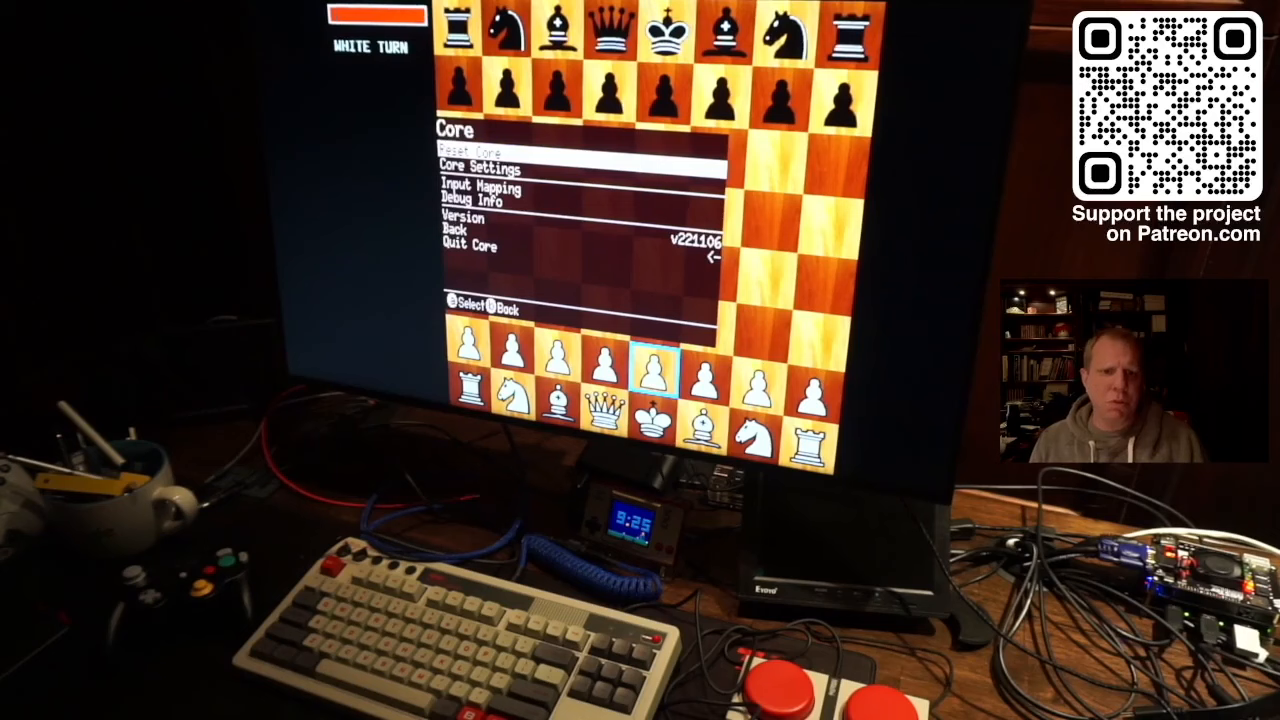
- Bring up the Chess core's Input Mapping menu
{"action": "key", "text": "down"}
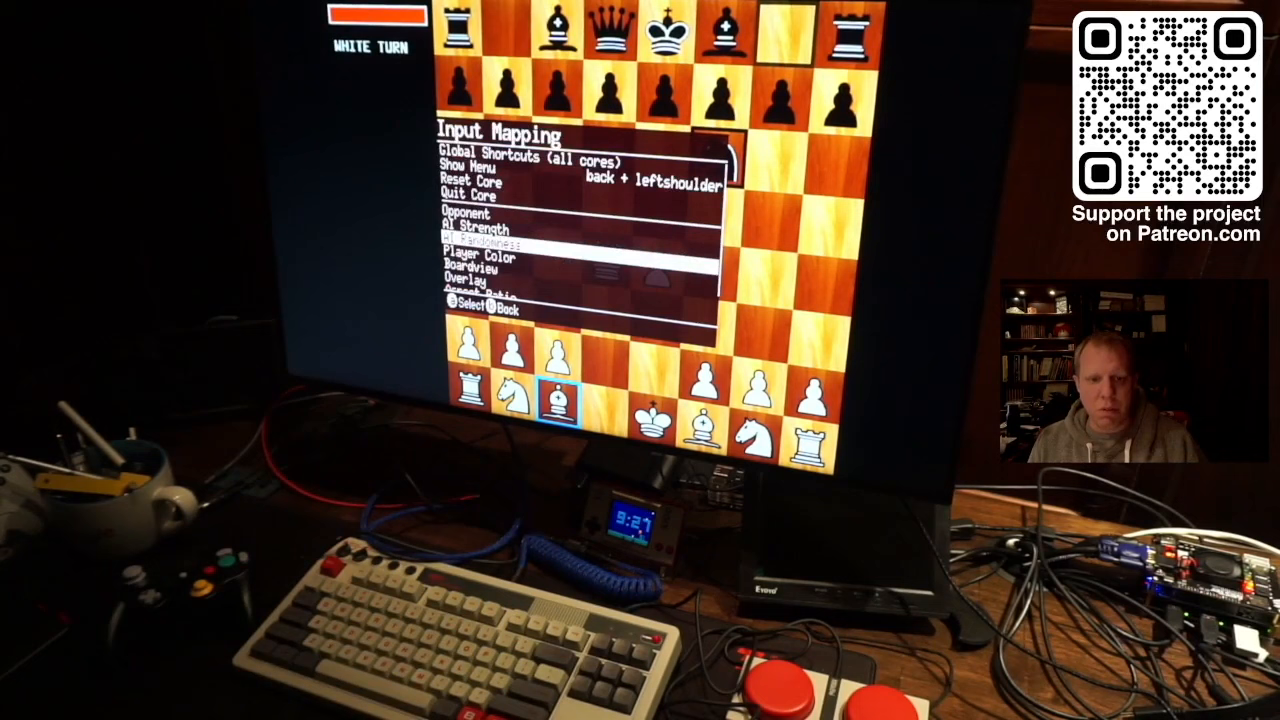
{"action": "scroll", "scroll_direction": "down", "scroll_amount": 3}
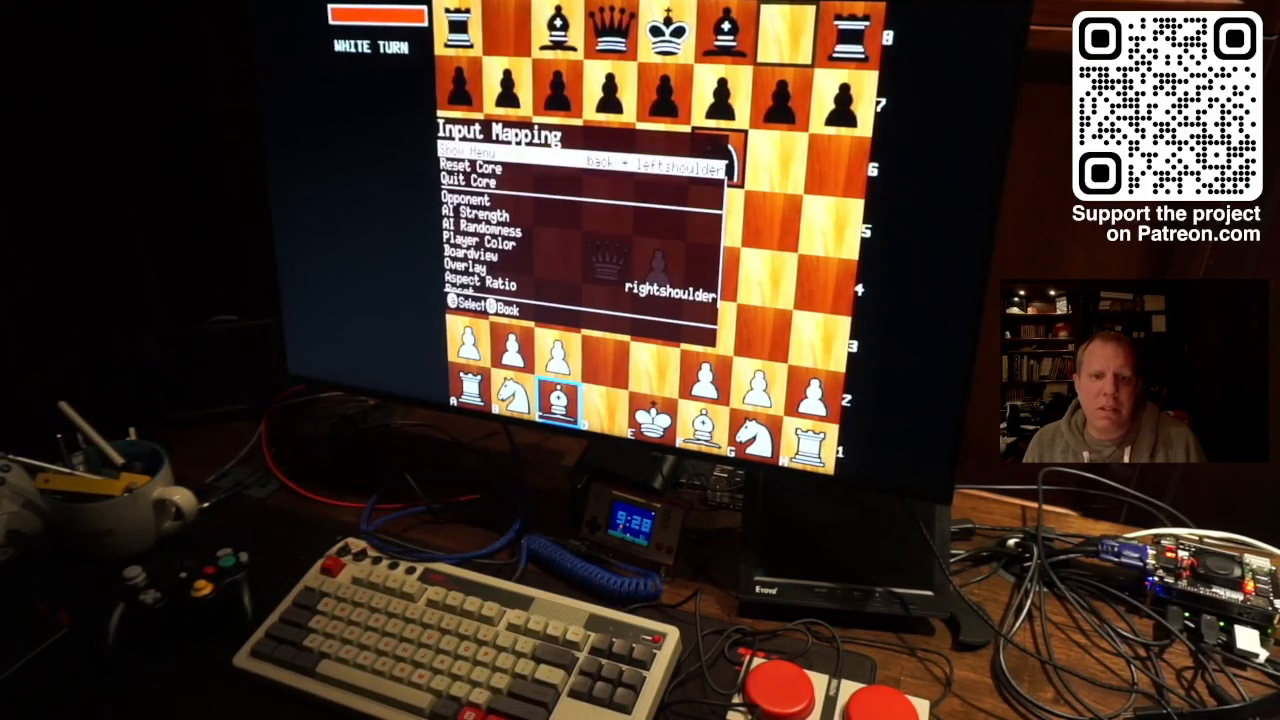
{"action": "mouse_move", "coordinate": [320, 500]}
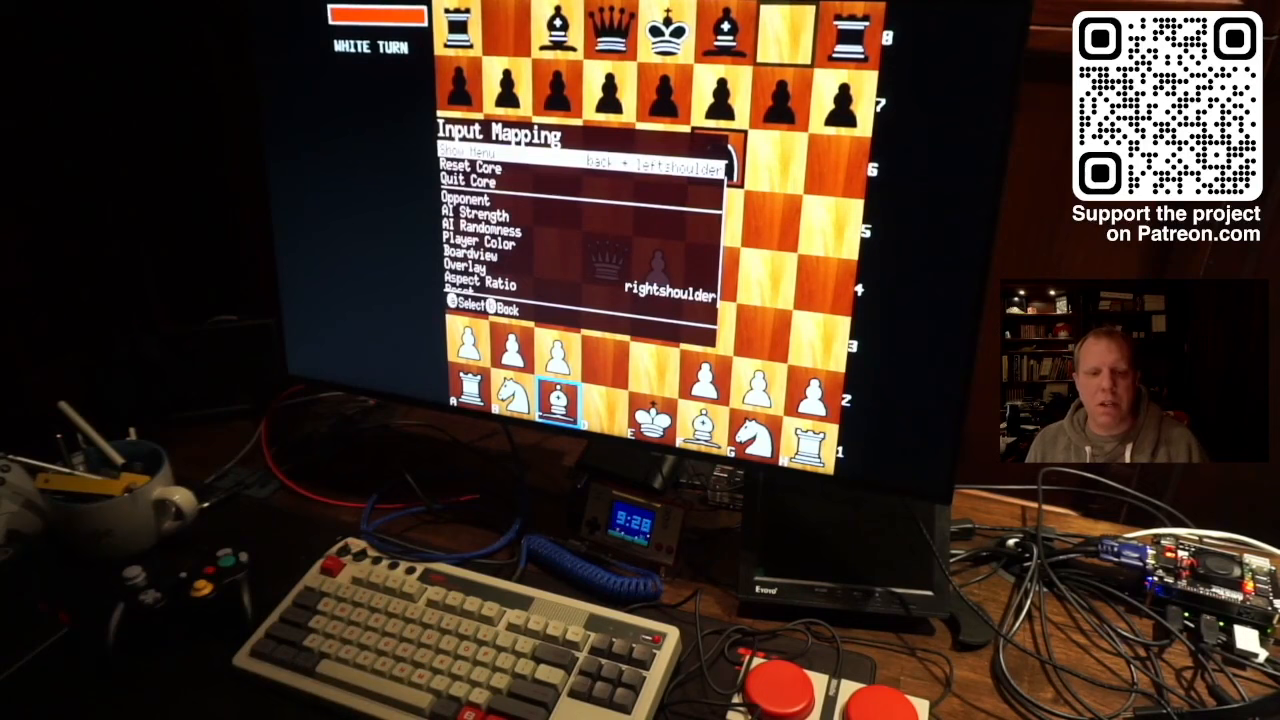
- Scroll the Input Mapping list down to reveal the Reset entry below Overlay
{"action": "scroll", "scroll_direction": "down", "scroll_amount": 3}
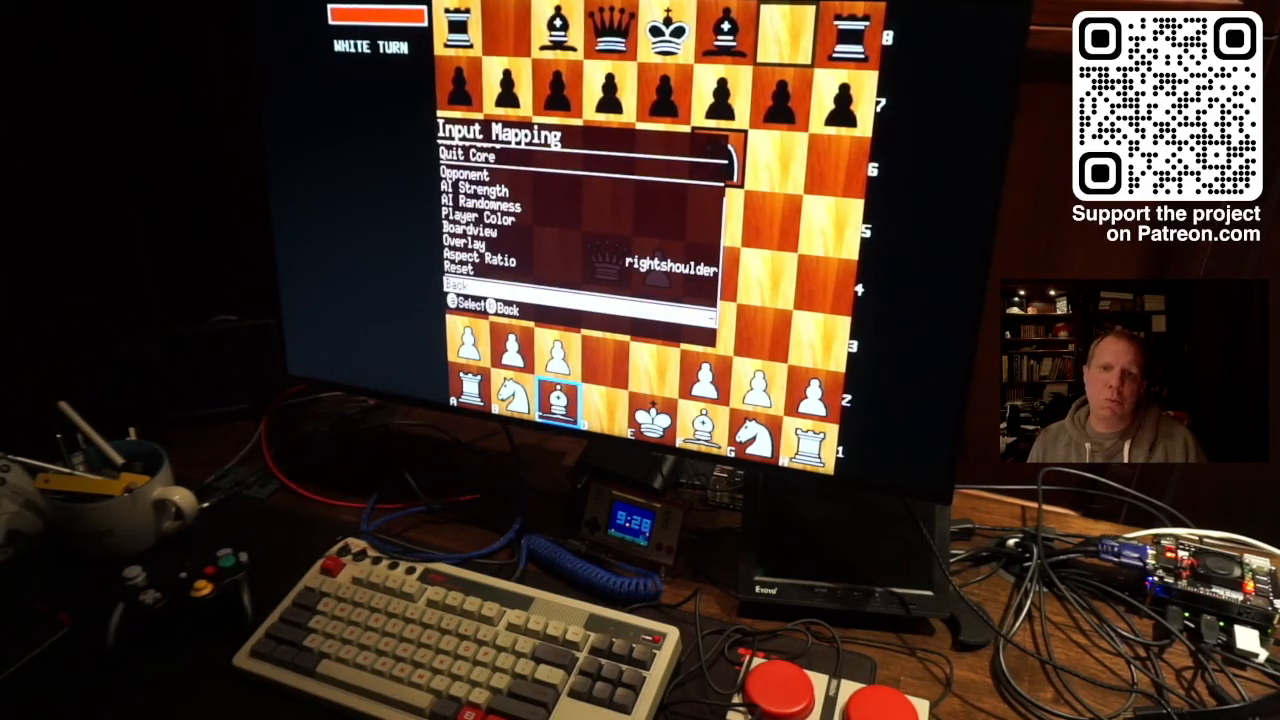